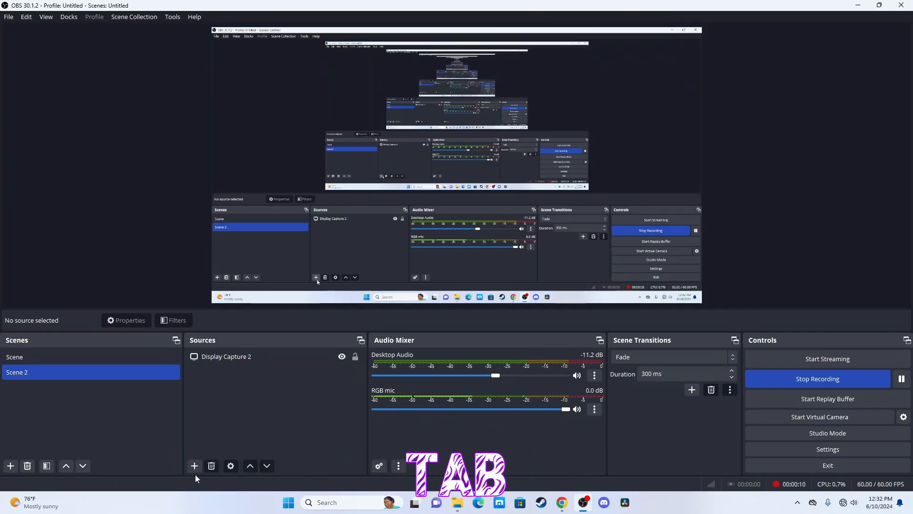
Add a Display Capture source for the primary monitor to Scene 2
{"action": "left_click", "coordinate": [194, 466]}
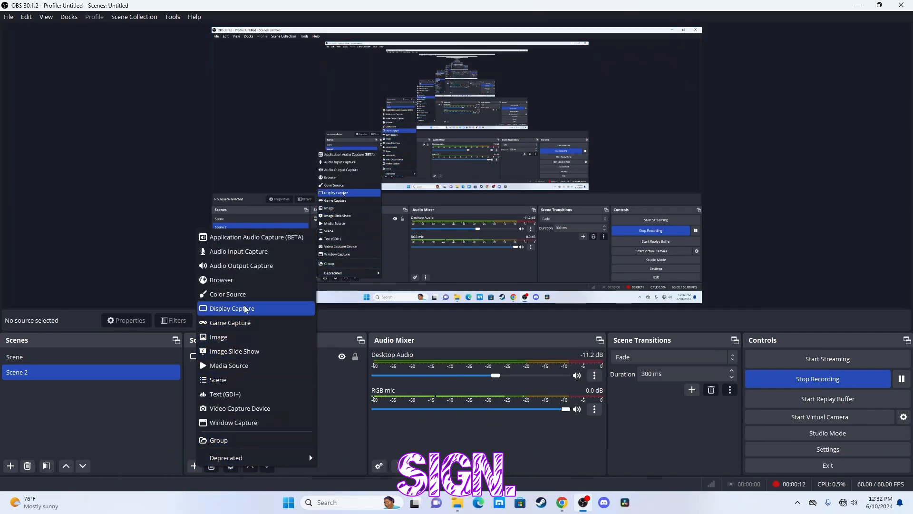
{"action": "left_click", "coordinate": [231, 308]}
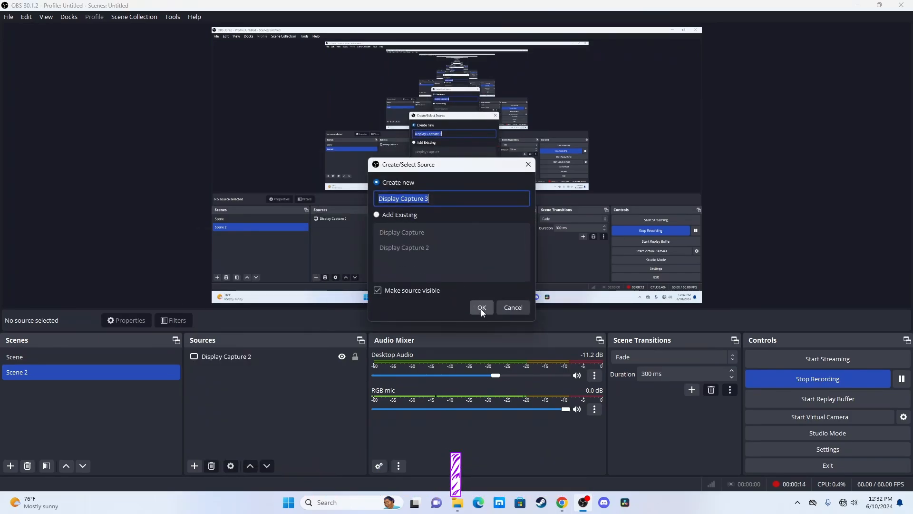
{"action": "left_click", "coordinate": [481, 307]}
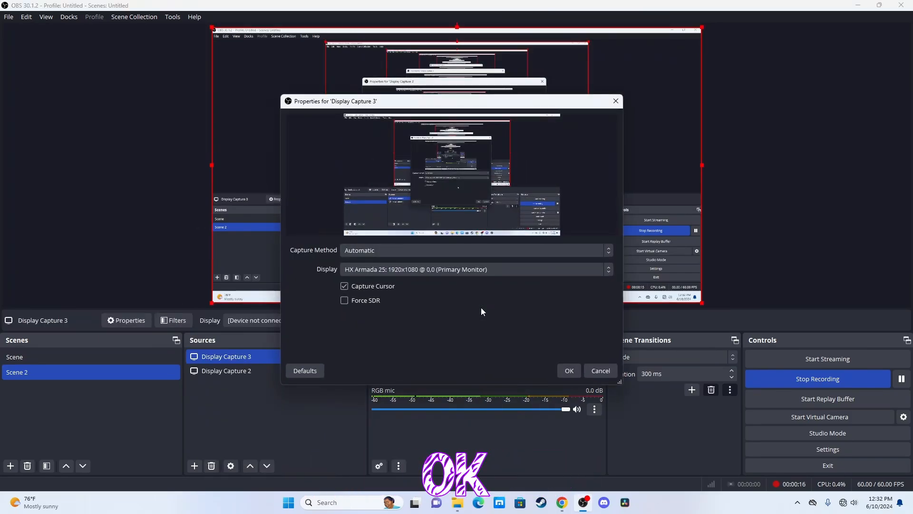
{"action": "left_click", "coordinate": [569, 370]}
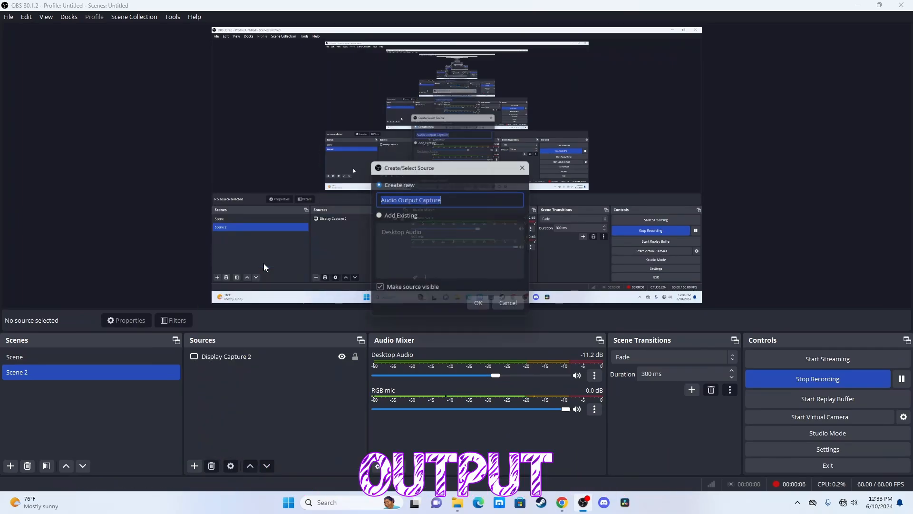
Add an Audio Output Capture source using the speaker device for desktop sound
{"action": "left_click", "coordinate": [477, 303]}
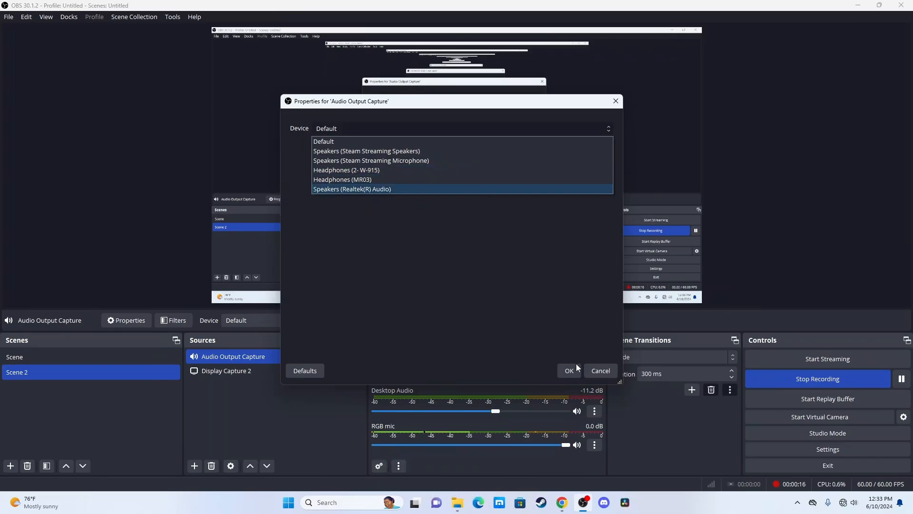
{"action": "left_click", "coordinate": [569, 370]}
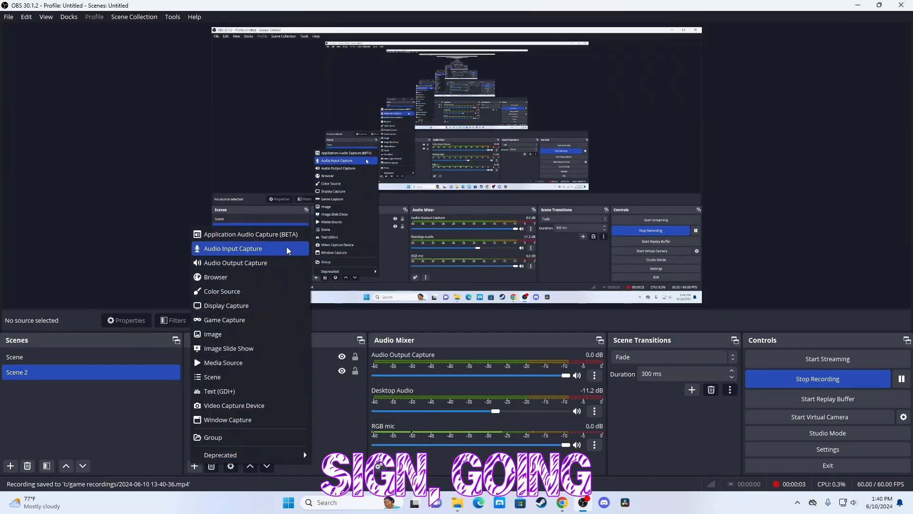
Add an Audio Input Capture source set to the microphone device
{"action": "left_click", "coordinate": [232, 248]}
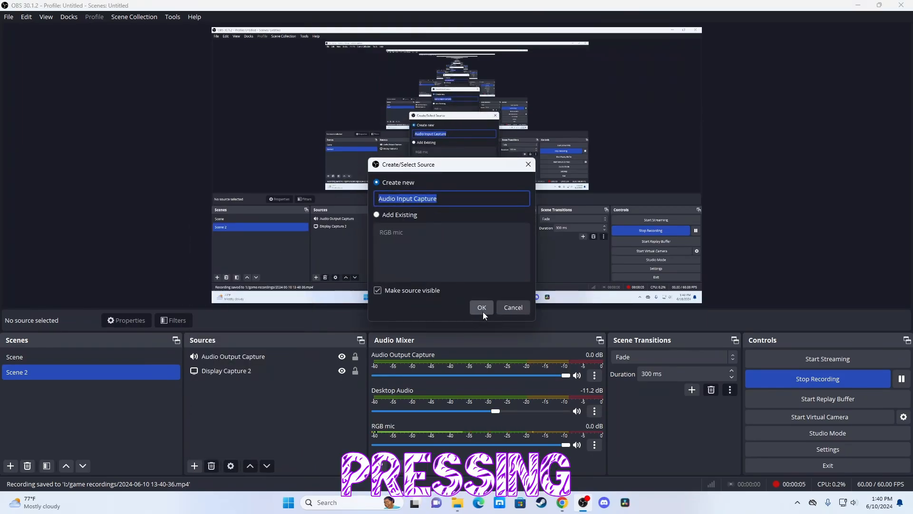
{"action": "left_click", "coordinate": [481, 307]}
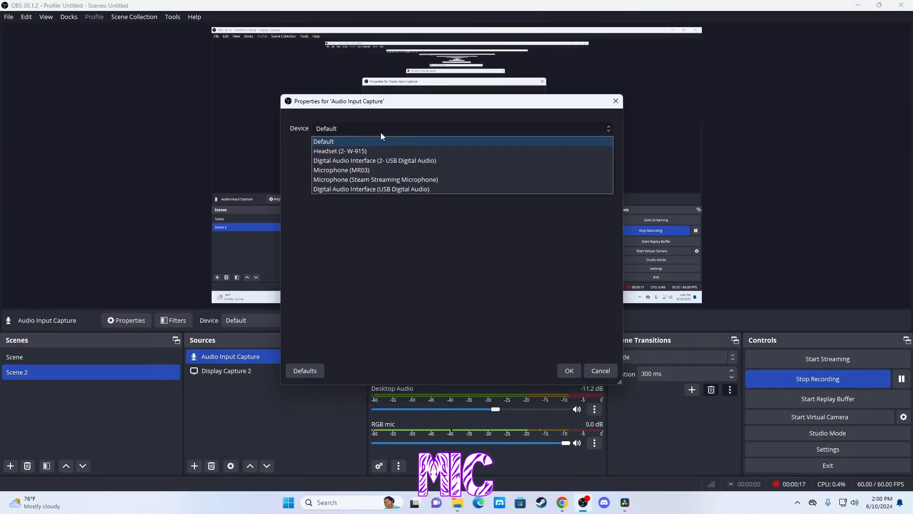
{"action": "left_click", "coordinate": [342, 169]}
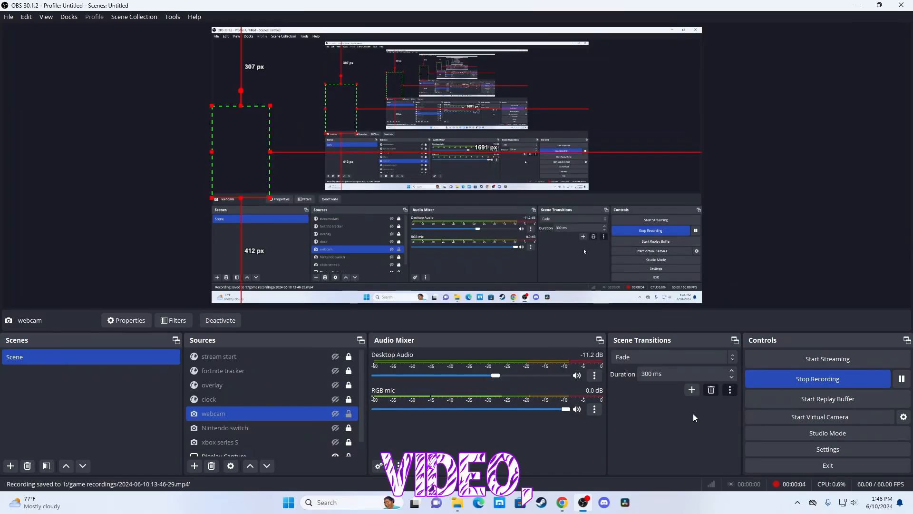
Show the advanced Recording output settings with MP4 format and HEVC encoder
{"action": "left_click", "coordinate": [827, 449]}
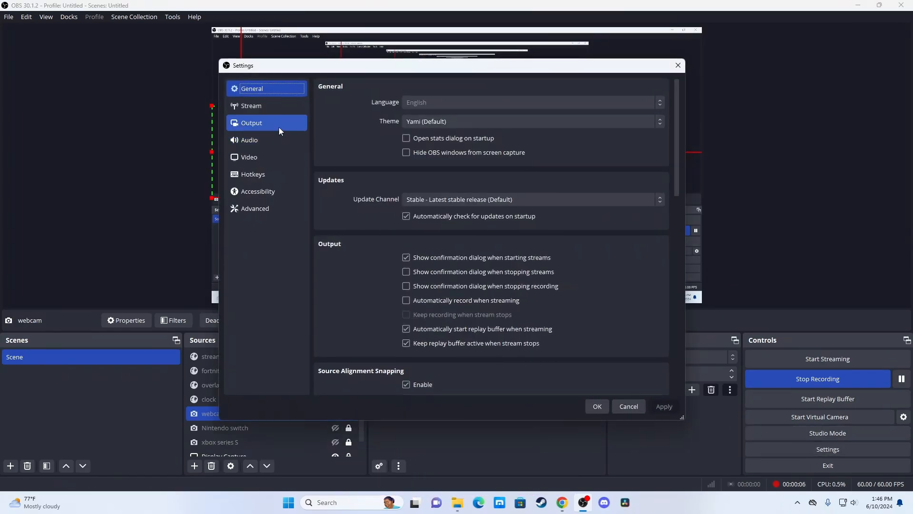
{"action": "left_click", "coordinate": [251, 123]}
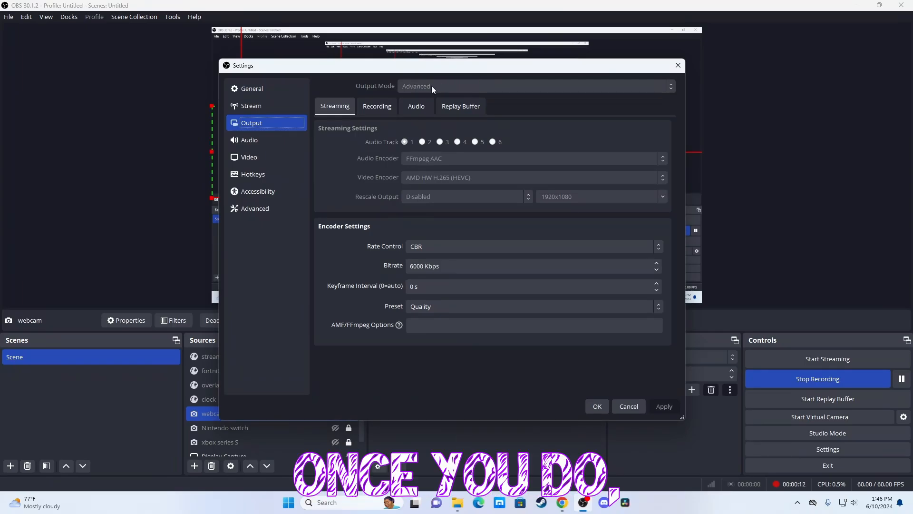
{"action": "left_click", "coordinate": [376, 106]}
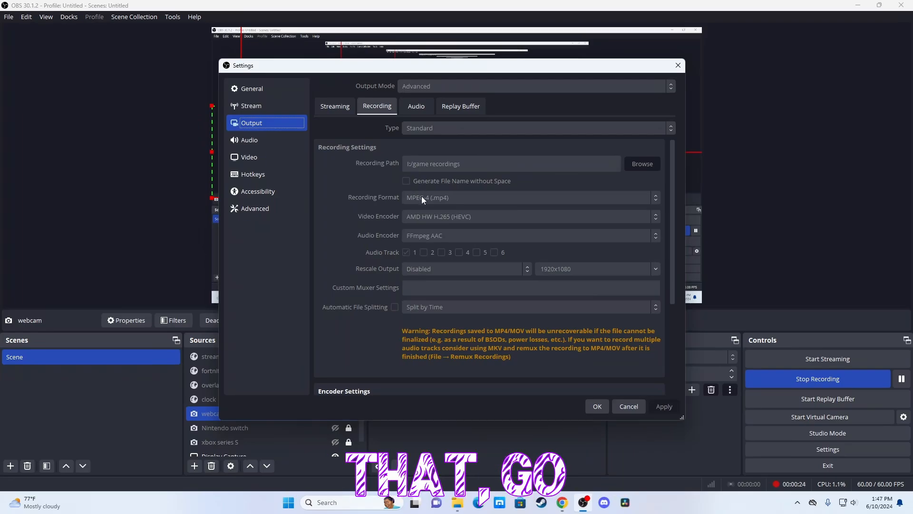
{"action": "mouse_move", "coordinate": [451, 200]}
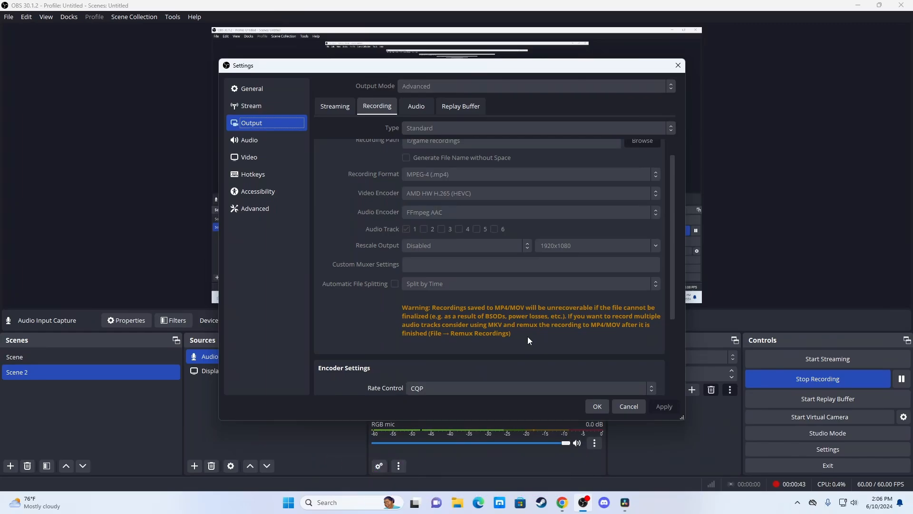
Set the recording encoder rate control to CBR in the advanced output settings
{"action": "left_click", "coordinate": [334, 106]}
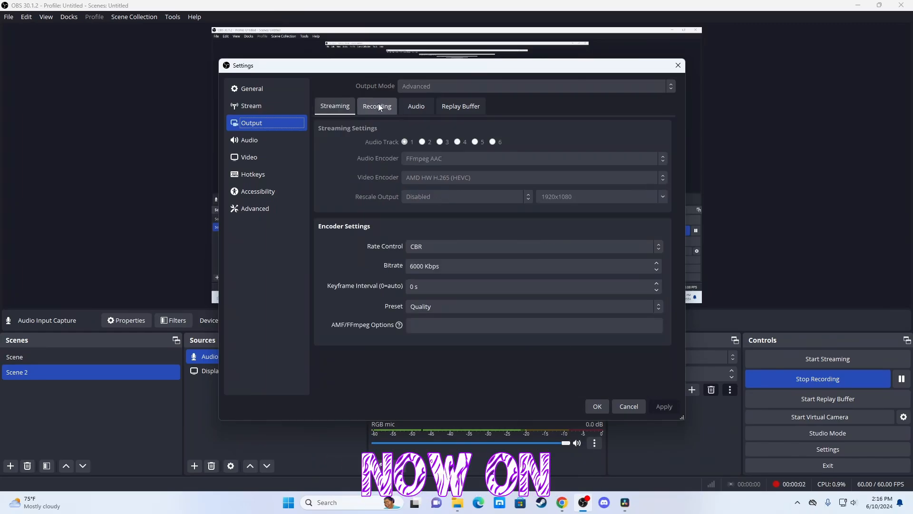
{"action": "left_click", "coordinate": [376, 107]}
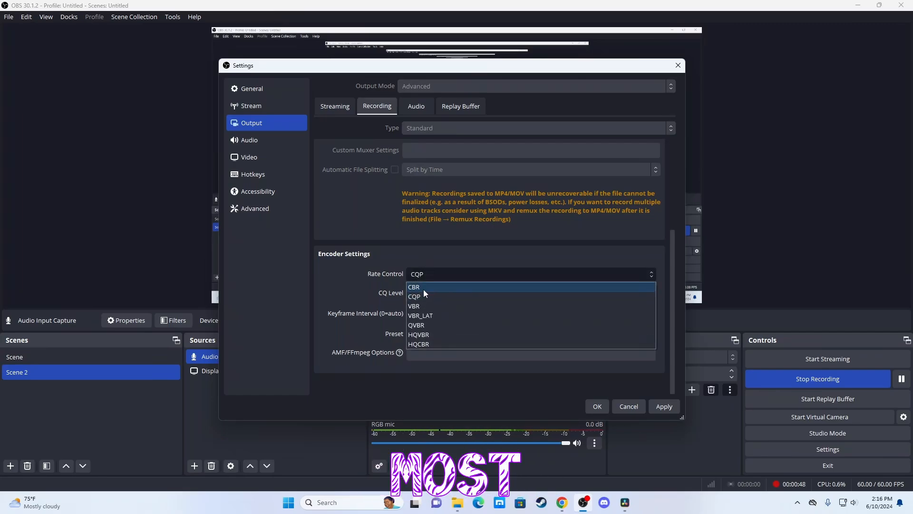
{"action": "mouse_move", "coordinate": [426, 339]}
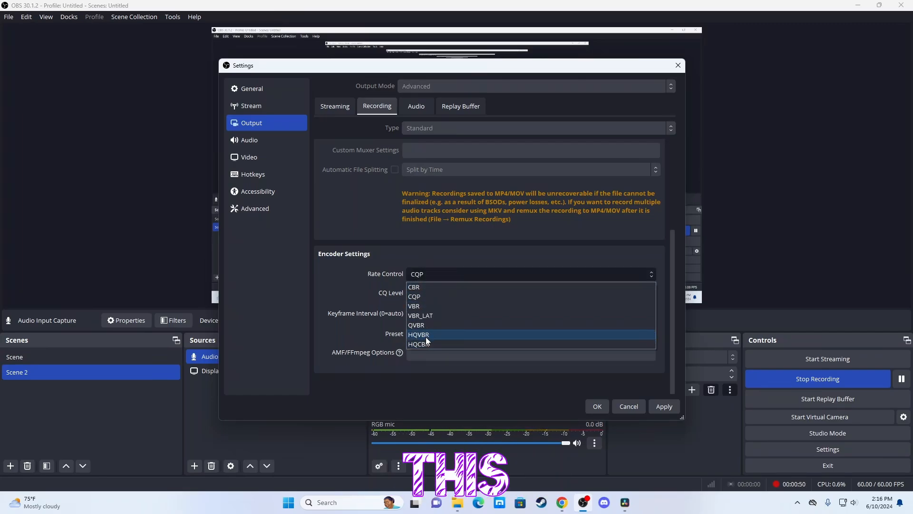
{"action": "mouse_move", "coordinate": [434, 351]}
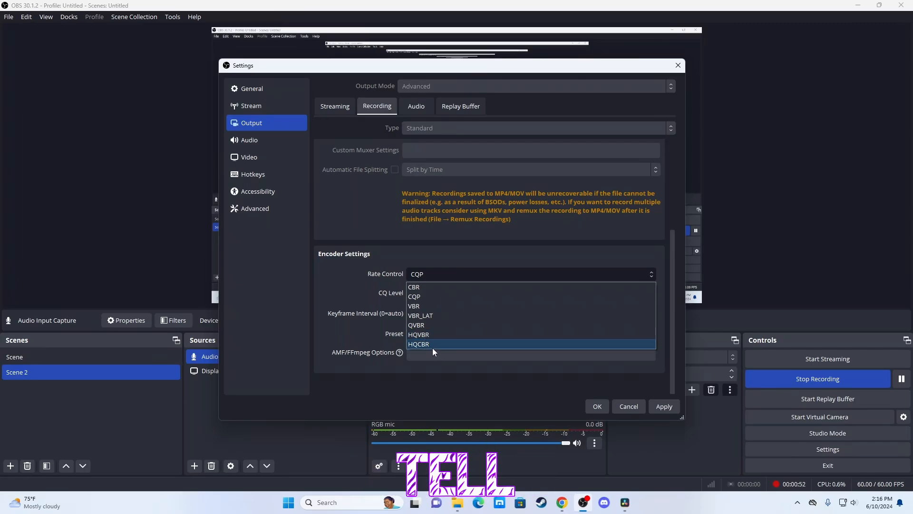
{"action": "mouse_move", "coordinate": [422, 291]}
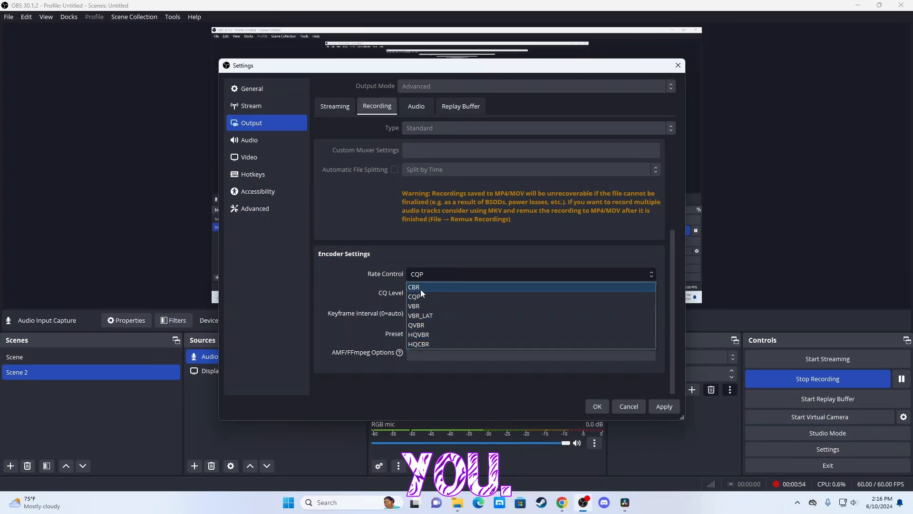
{"action": "left_click", "coordinate": [335, 106]}
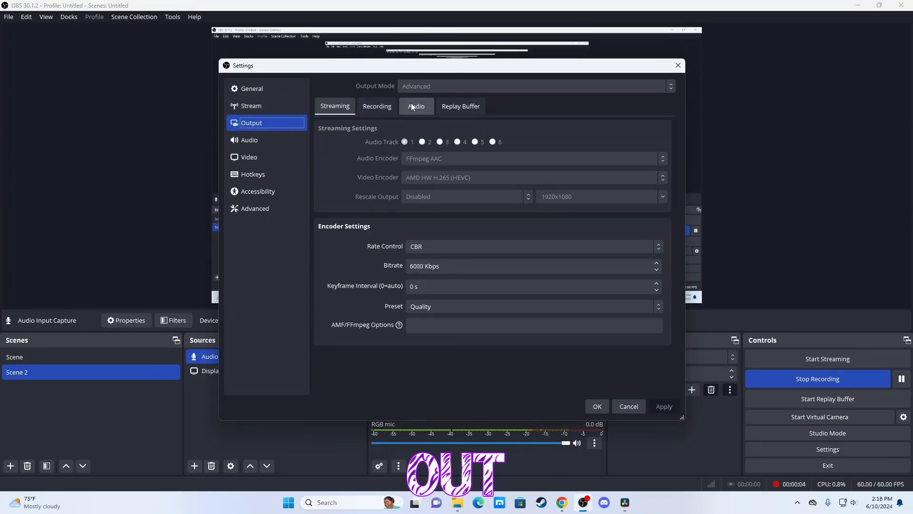
Enable the replay buffer with 40 s maximum replay time and 500 MB memory
{"action": "left_click", "coordinate": [460, 106]}
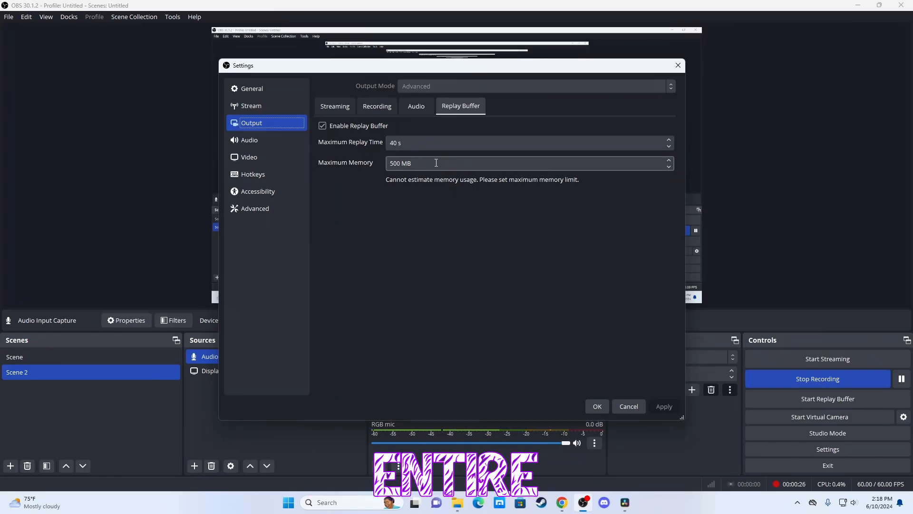
{"action": "mouse_move", "coordinate": [439, 179]}
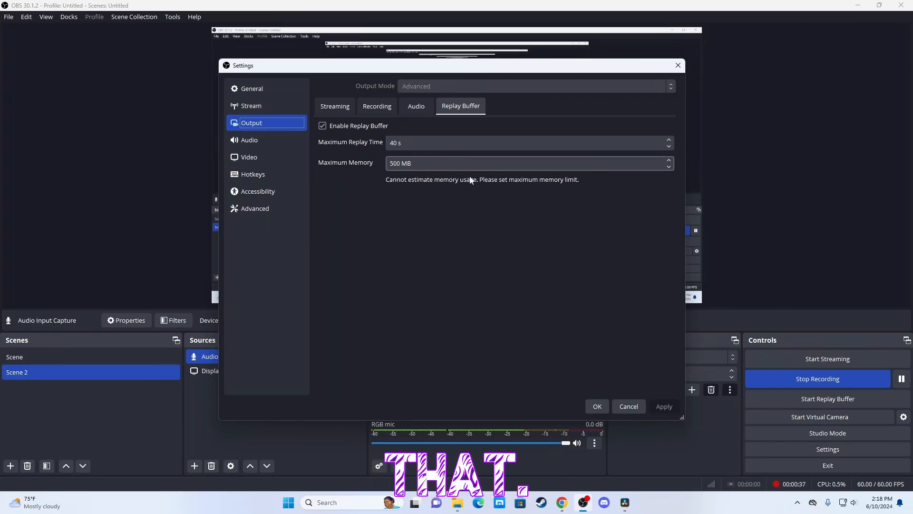
{"action": "left_click", "coordinate": [256, 91]}
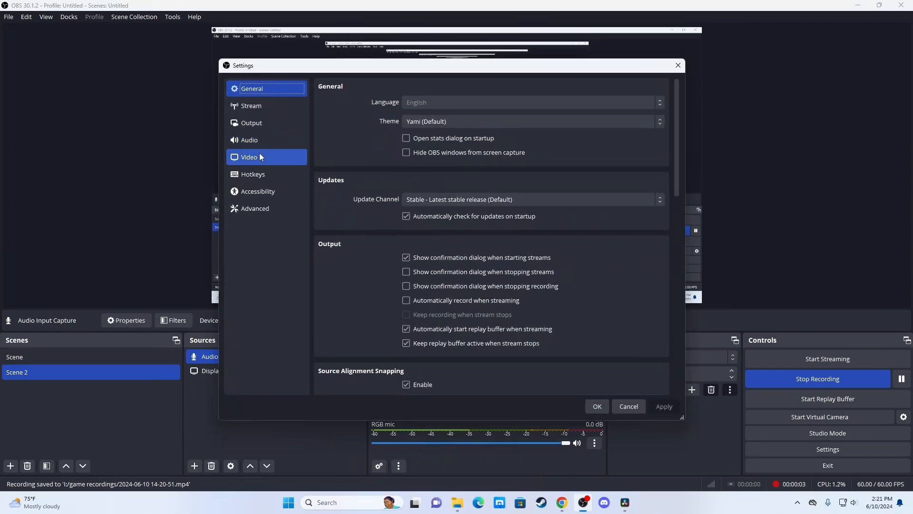
Confirm video at 1920x1080 base and output resolution with 60 FPS
{"action": "left_click", "coordinate": [249, 157]}
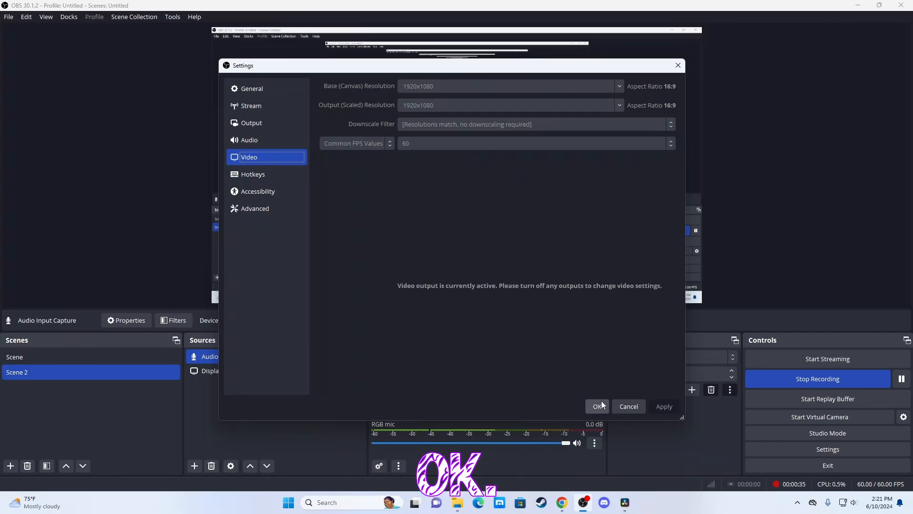
{"action": "left_click", "coordinate": [598, 406]}
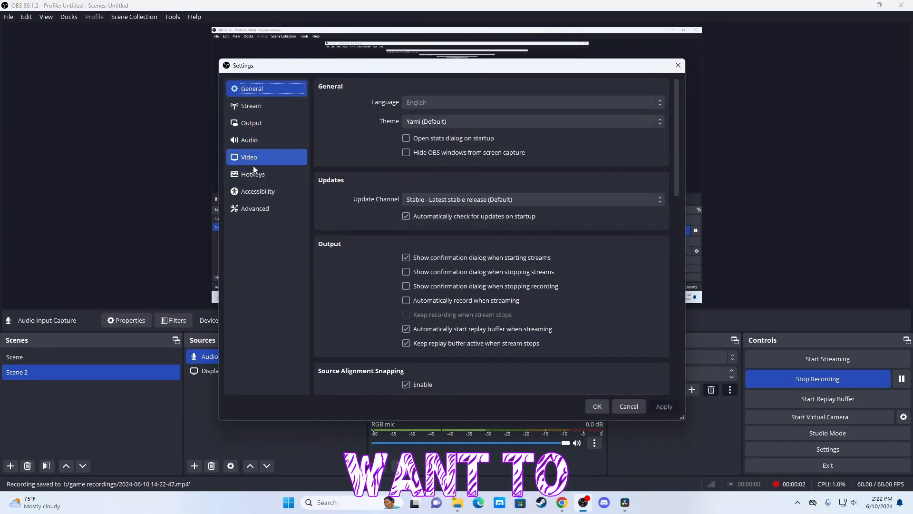
Assign hotkeys for Start/Stop Recording, Start Replay Buffer and Save Replay, then apply
{"action": "left_click", "coordinate": [253, 174]}
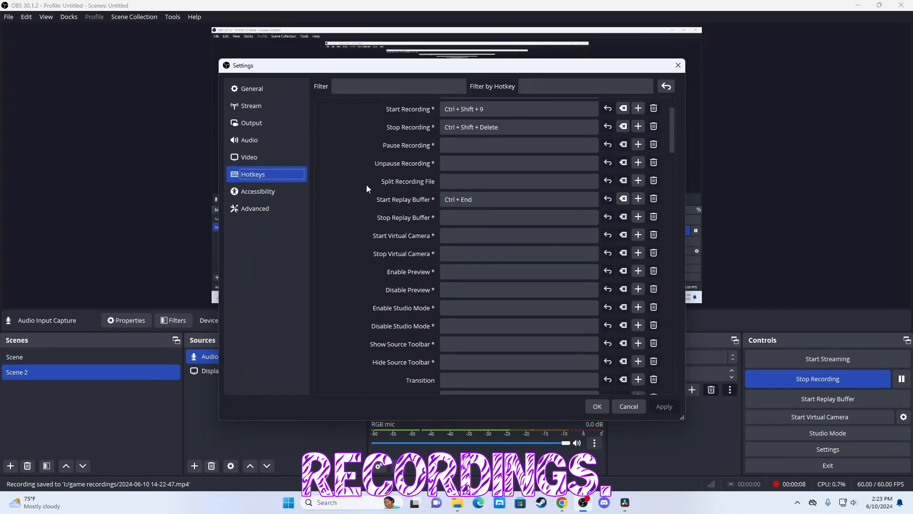
{"action": "left_click", "coordinate": [519, 200]}
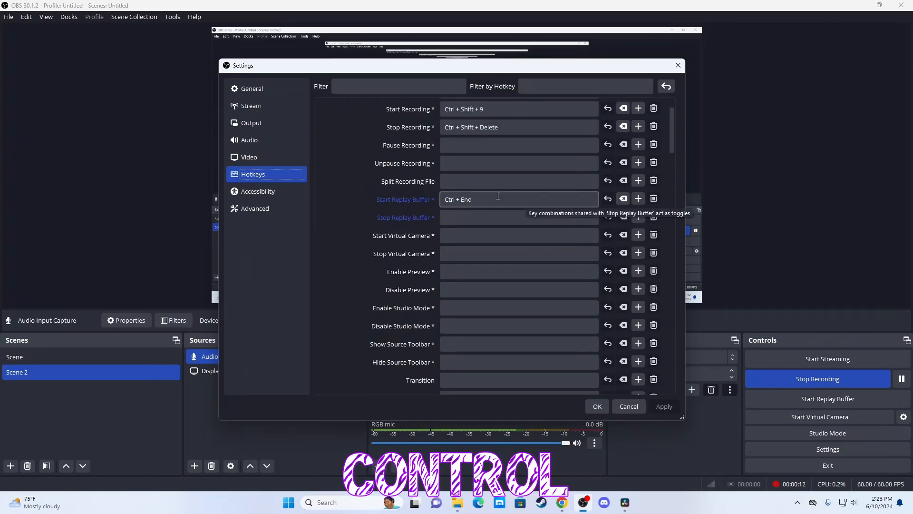
{"action": "scroll", "scroll_direction": "down", "scroll_amount": 3}
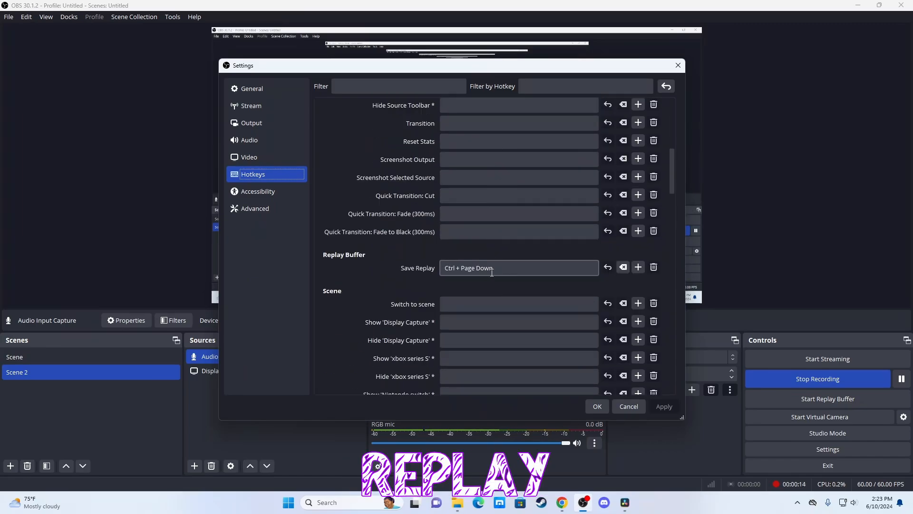
{"action": "scroll", "scroll_direction": "down", "scroll_amount": 3}
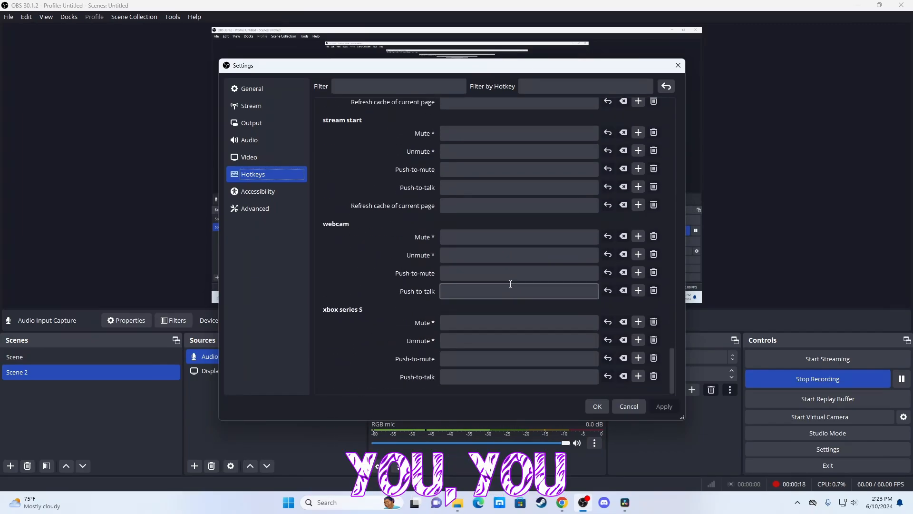
{"action": "scroll", "scroll_direction": "down", "scroll_amount": 3}
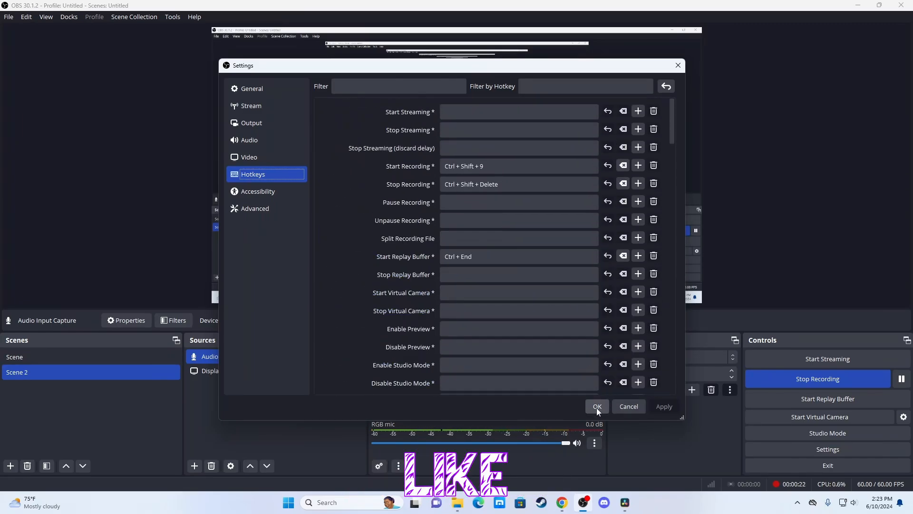
{"action": "left_click", "coordinate": [597, 406]}
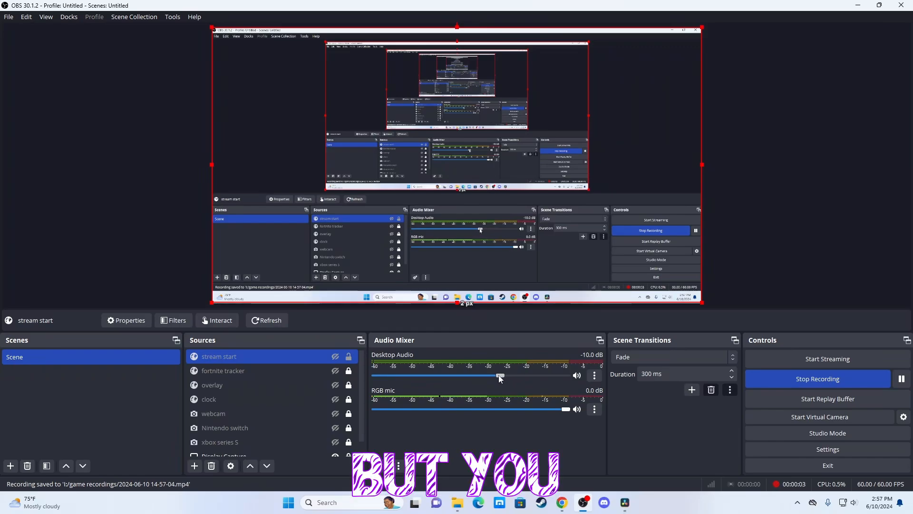
Adjust the Desktop Audio slider to about -8.9 dB, leaving the mic at 0 dB
{"action": "left_click_drag", "start_coordinate": [499, 376], "coordinate": [526, 376]}
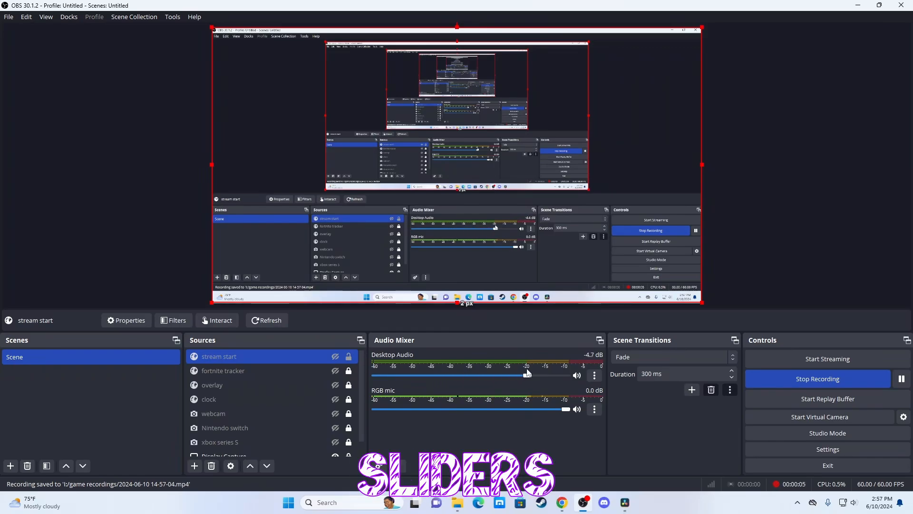
{"action": "left_click_drag", "start_coordinate": [524, 374], "coordinate": [504, 374]}
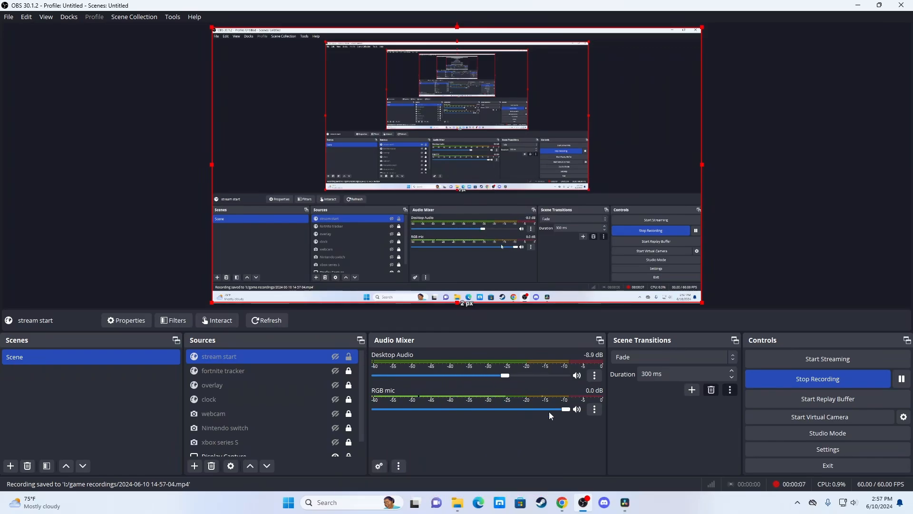